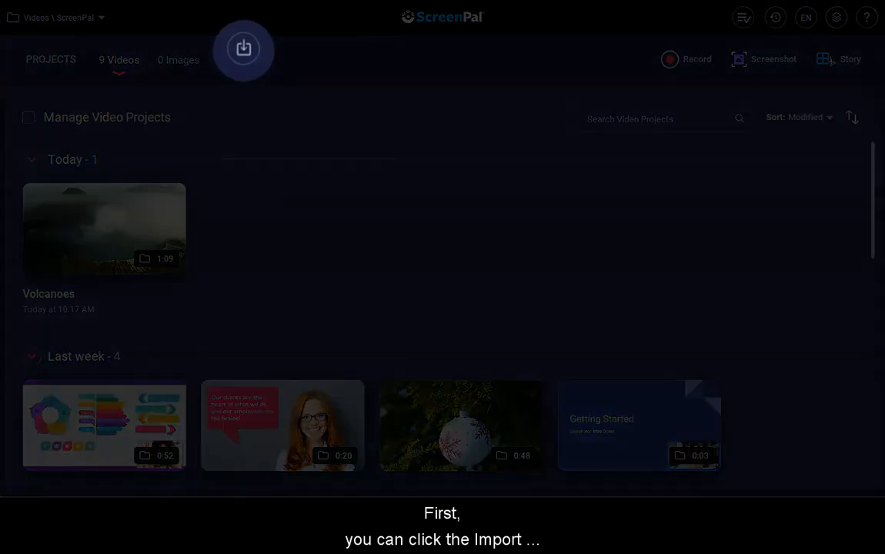
Import Volcano lava flow.mp4 into the project through the file chooser.
{"action": "left_click", "coordinate": [237, 48]}
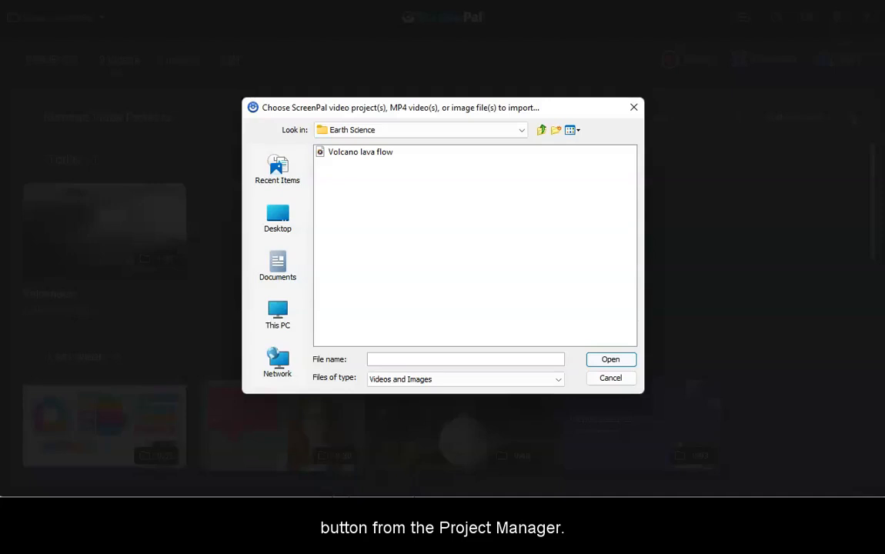
{"action": "left_click", "coordinate": [360, 152]}
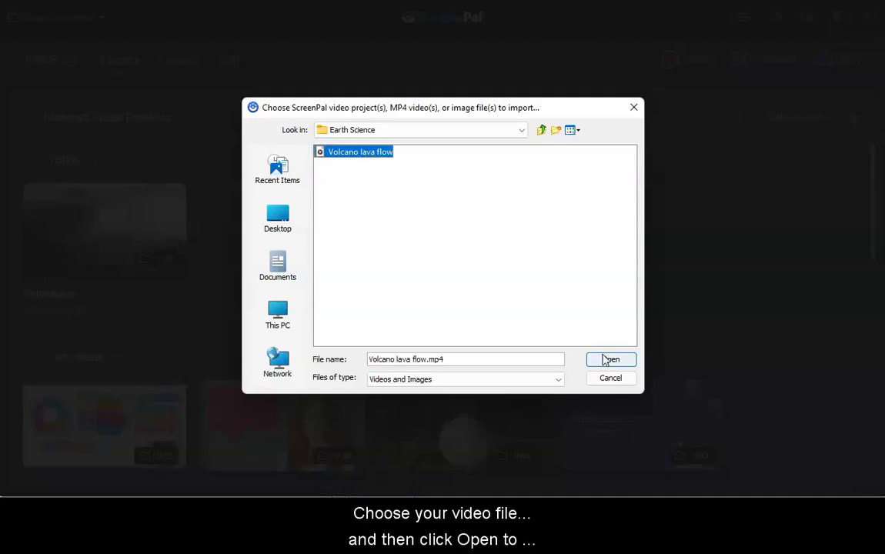
{"action": "left_click", "coordinate": [610, 360]}
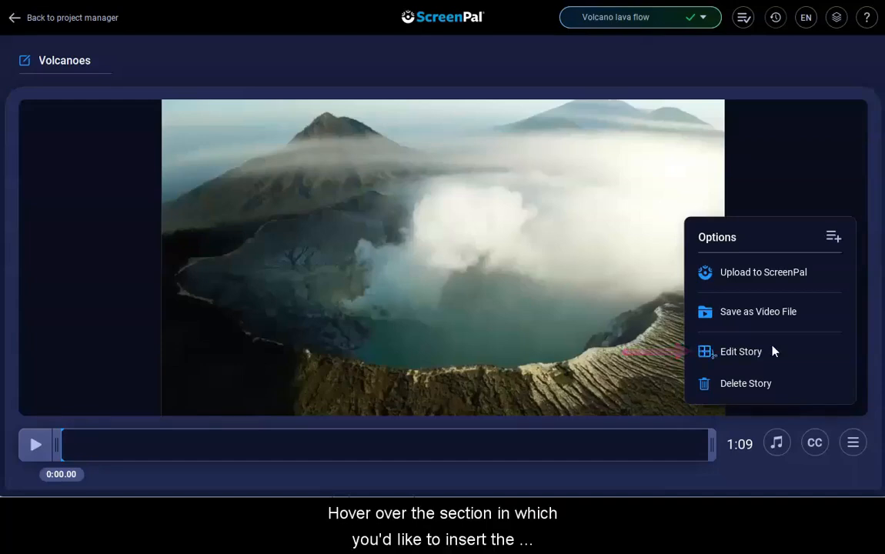
Edit the Volcanoes story and add a video from My Files to its empty second section.
{"action": "left_click", "coordinate": [740, 351]}
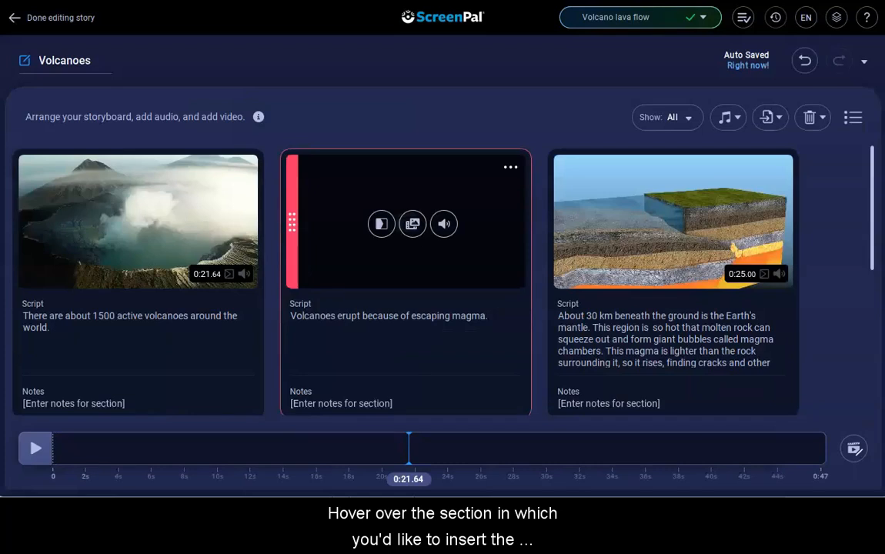
{"action": "left_click", "coordinate": [412, 224]}
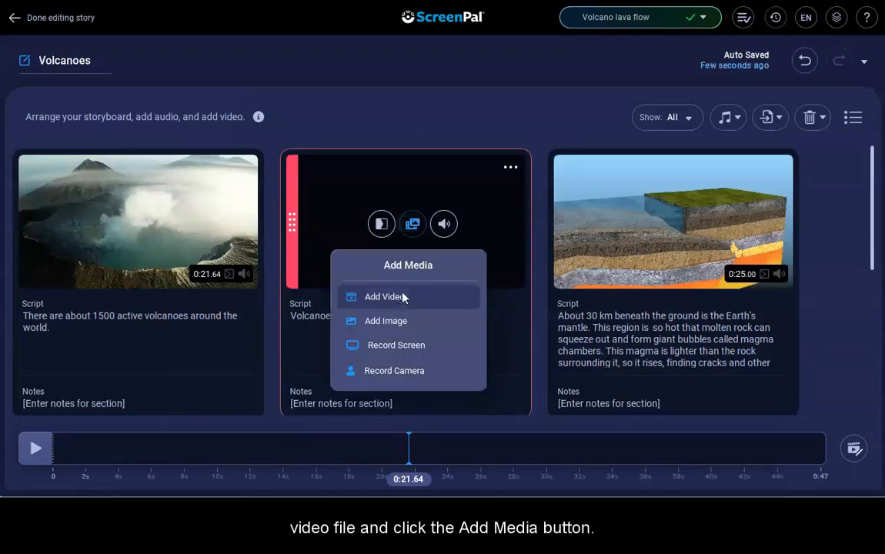
{"action": "left_click", "coordinate": [383, 296]}
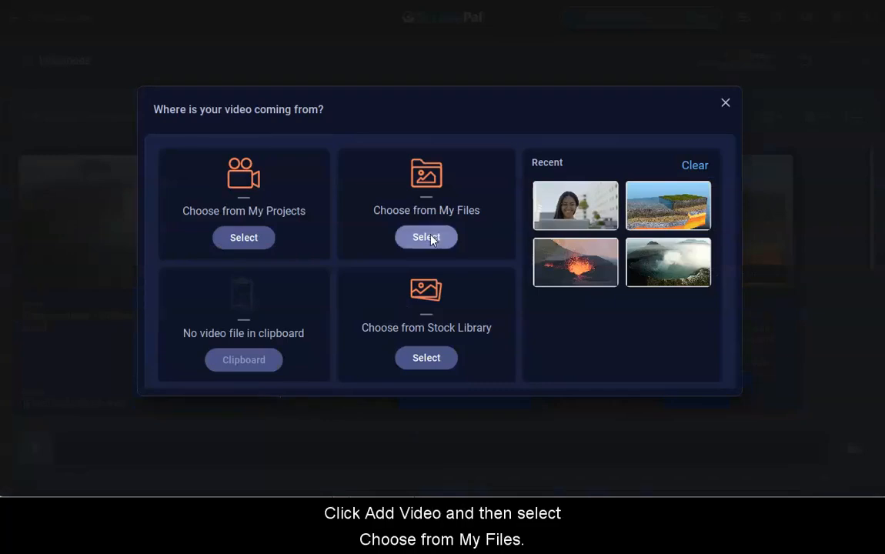
{"action": "left_click", "coordinate": [427, 237]}
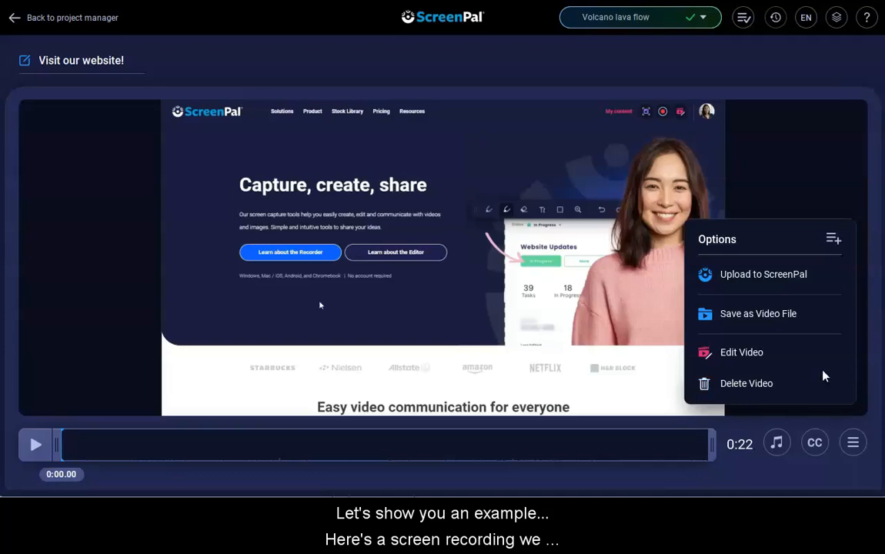
Save the recording as an MP4 video file, then import that MP4 back into the project.
{"action": "left_click", "coordinate": [741, 351]}
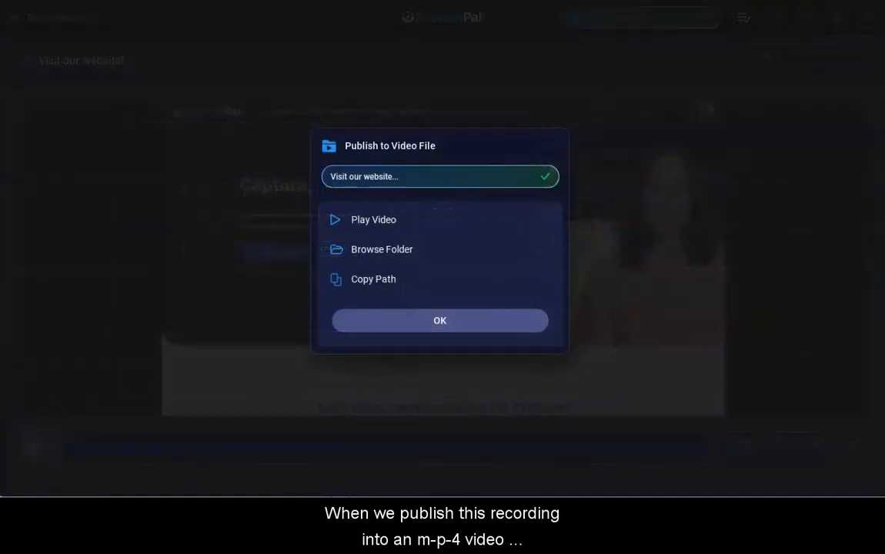
{"action": "left_click", "coordinate": [440, 320]}
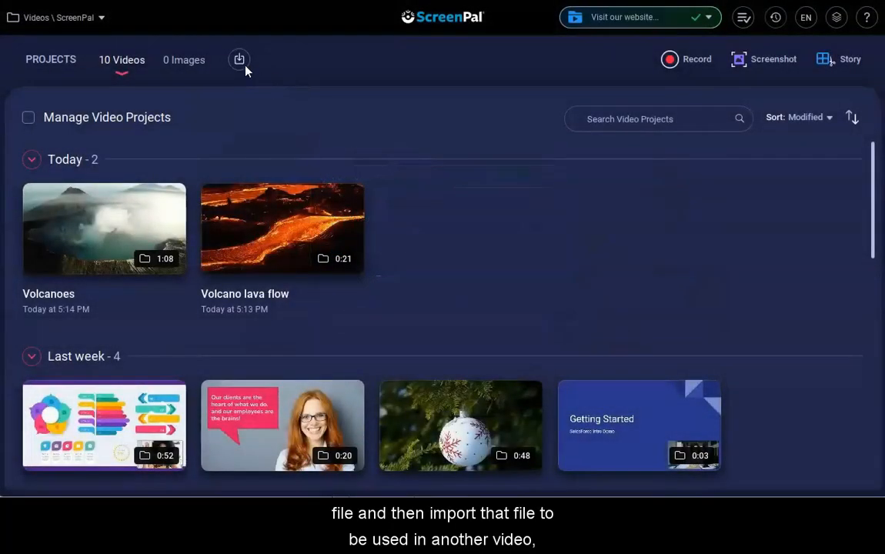
{"action": "left_click", "coordinate": [240, 58]}
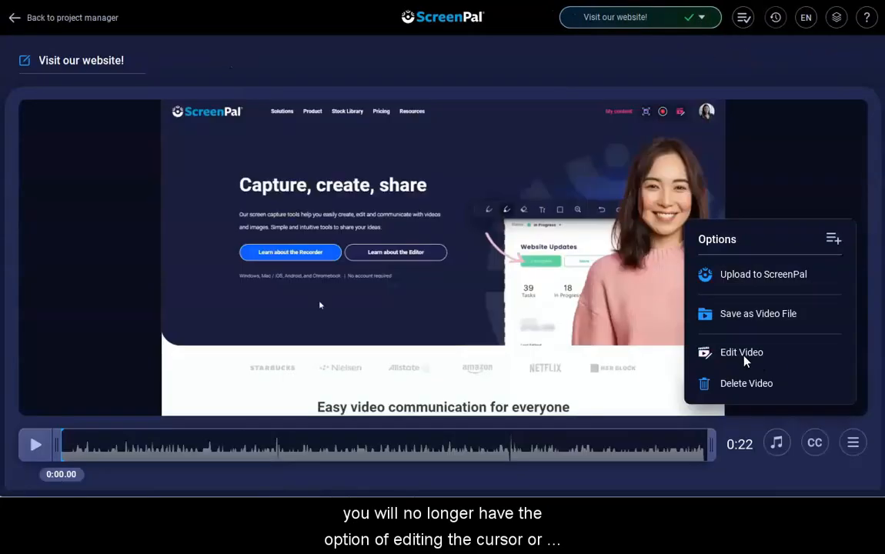
Edit the imported Visit our website! video and show its Tools menu.
{"action": "left_click", "coordinate": [741, 351]}
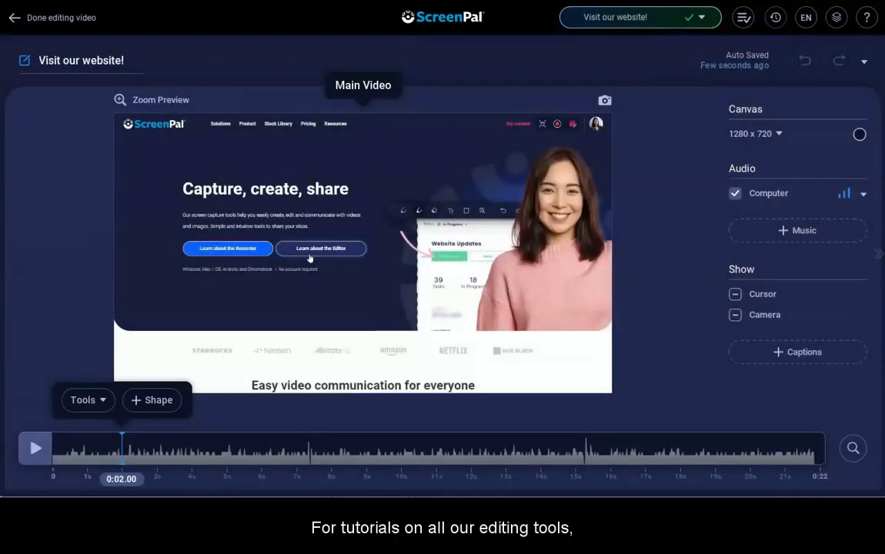
{"action": "left_click", "coordinate": [83, 400]}
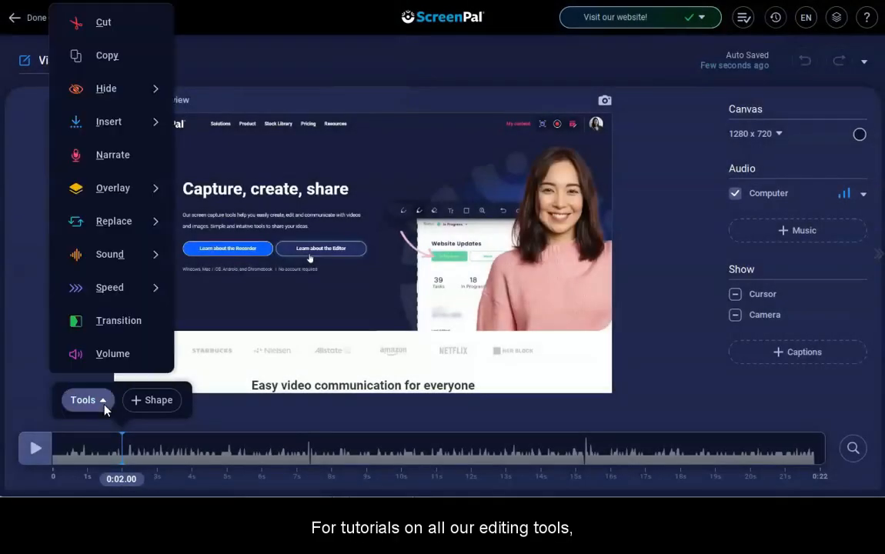